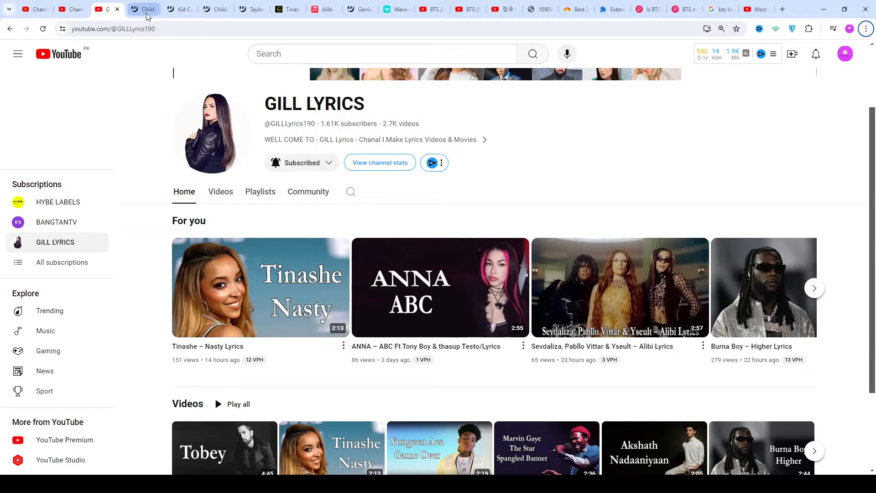
Switch to the Warlords tab and scroll through the intro to the end of Verse 1
click(144, 9)
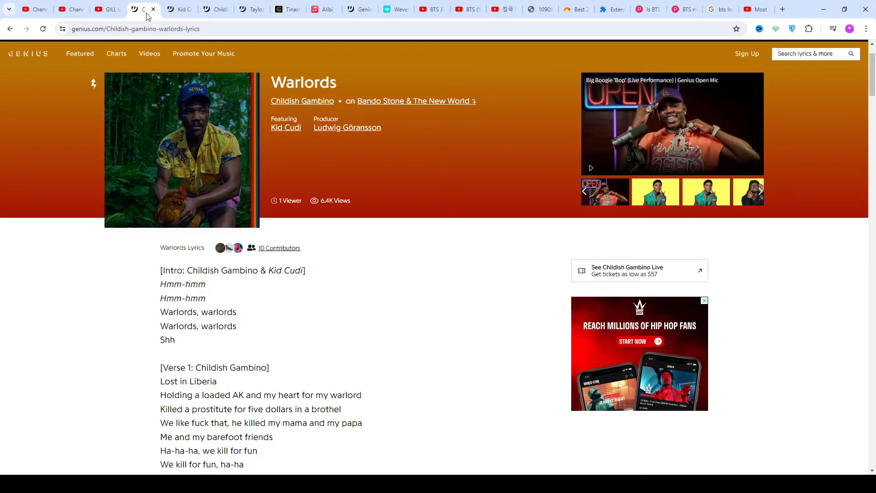
scroll(down, 3)
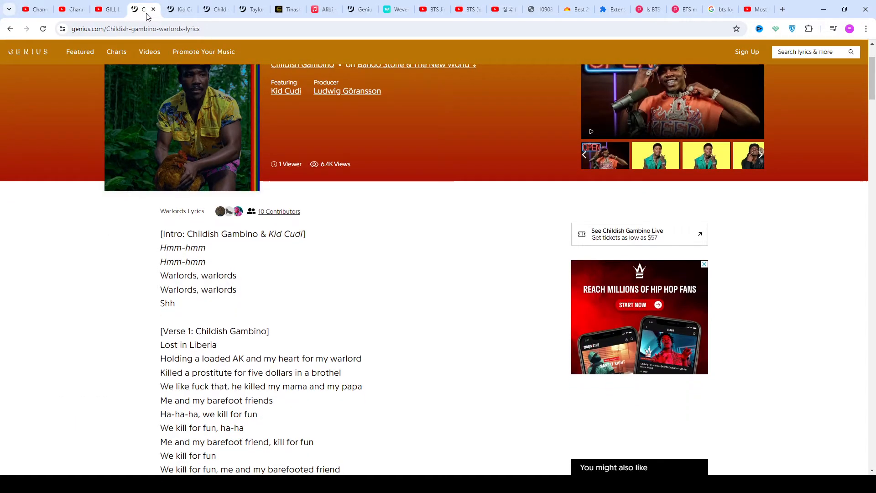
scroll(down, 3)
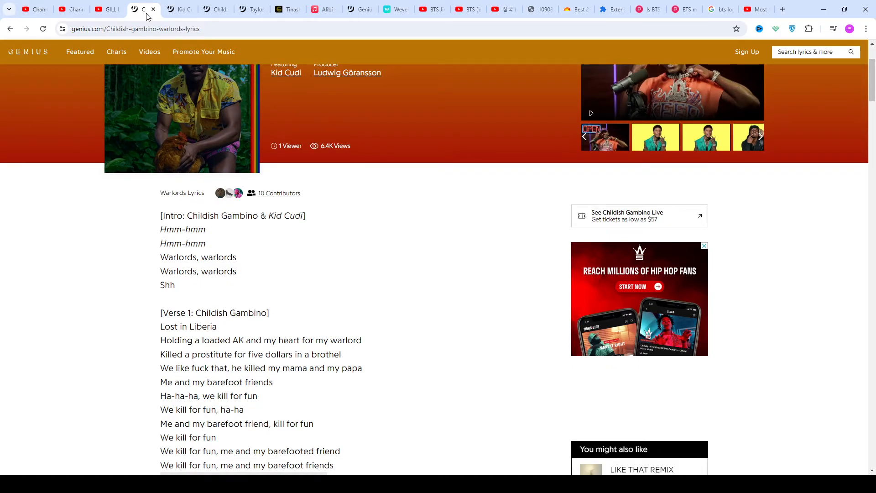
scroll(down, 3)
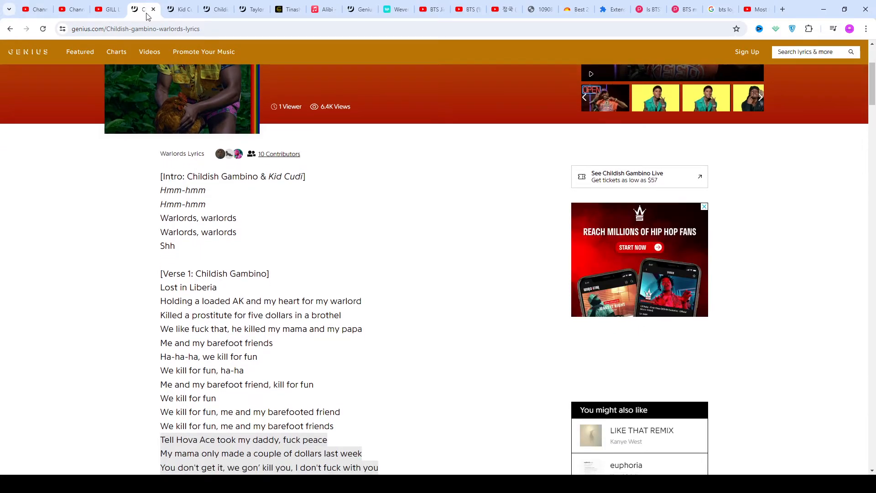
scroll(down, 3)
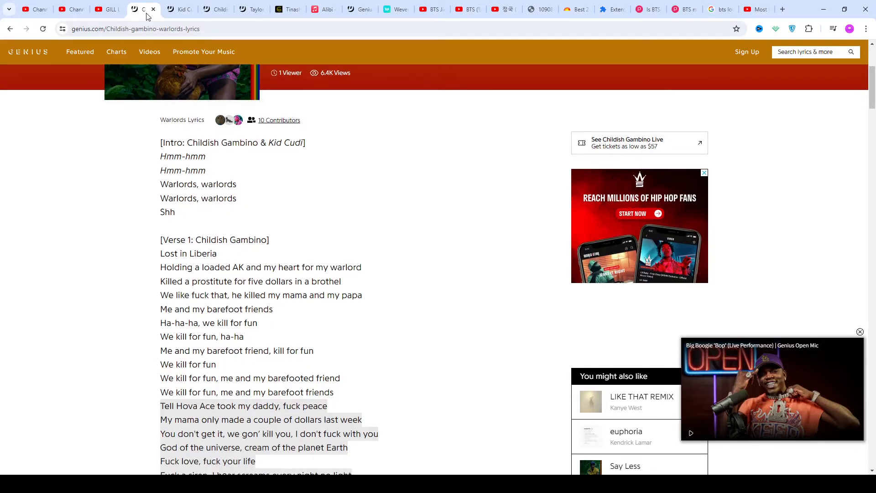
scroll(down, 3)
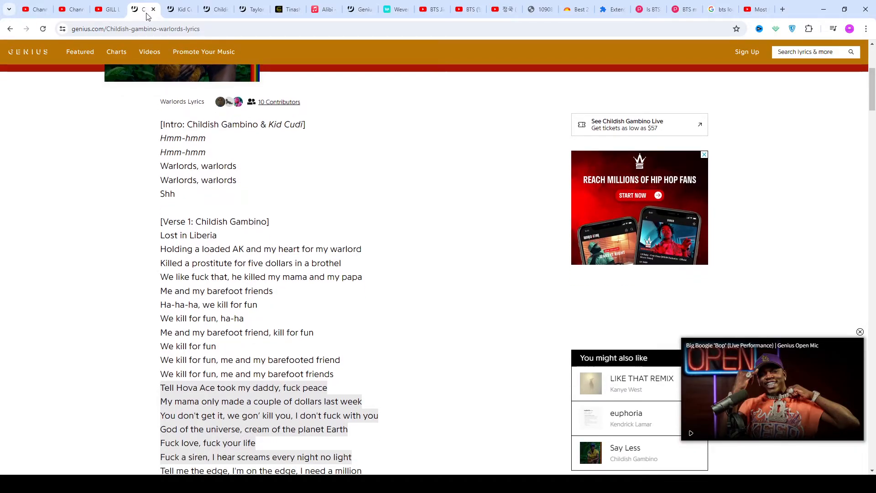
scroll(down, 3)
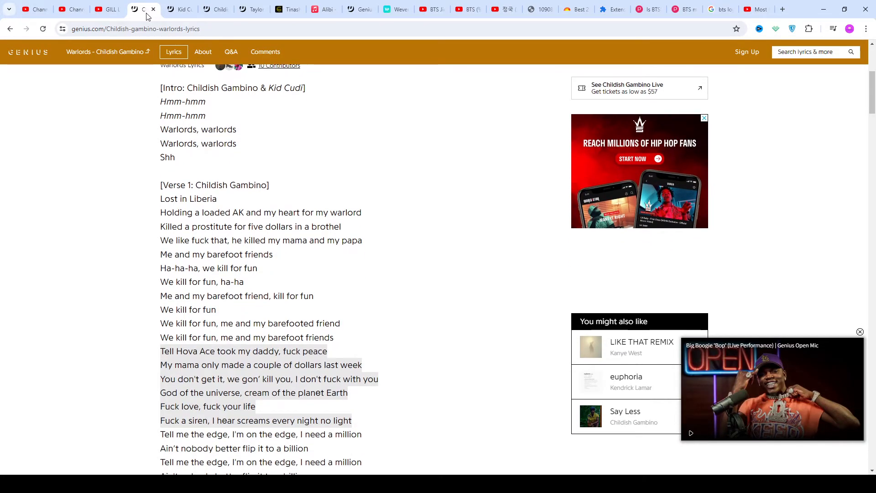
scroll(down, 3)
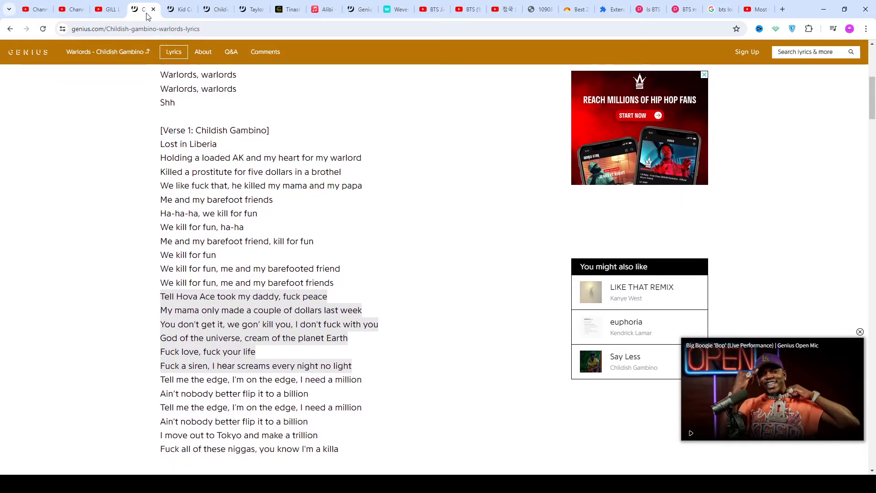
scroll(down, 3)
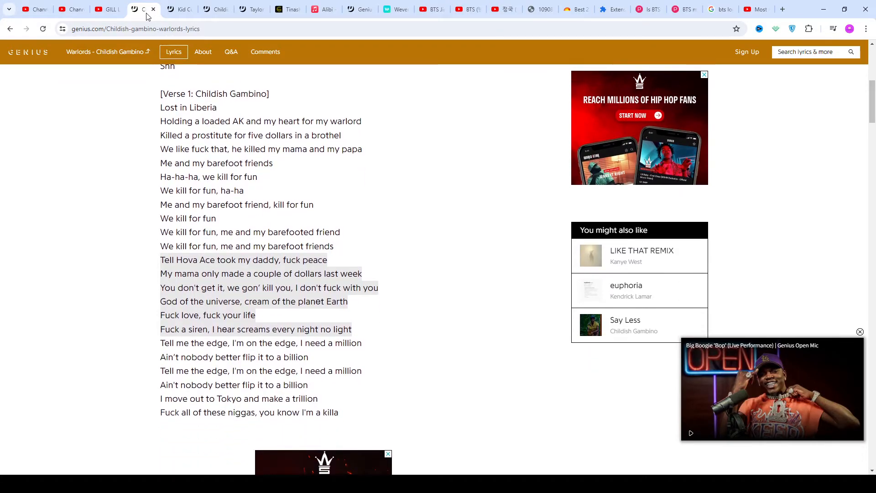
scroll(down, 3)
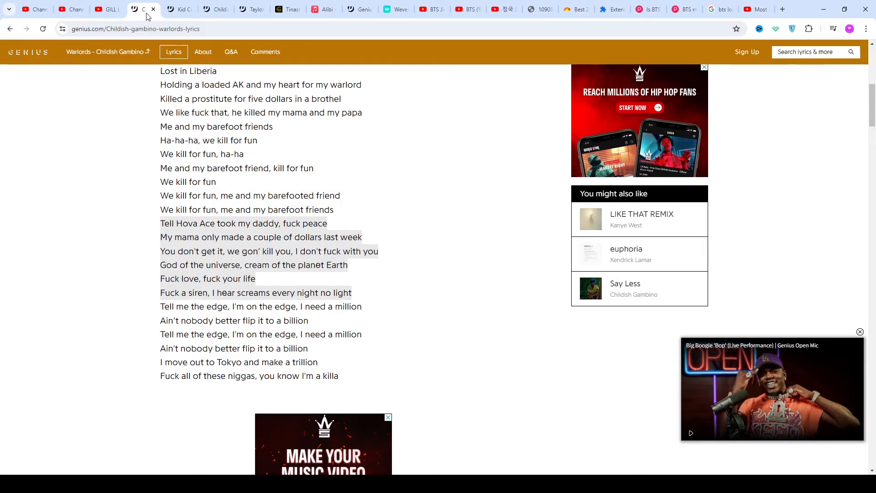
scroll(down, 3)
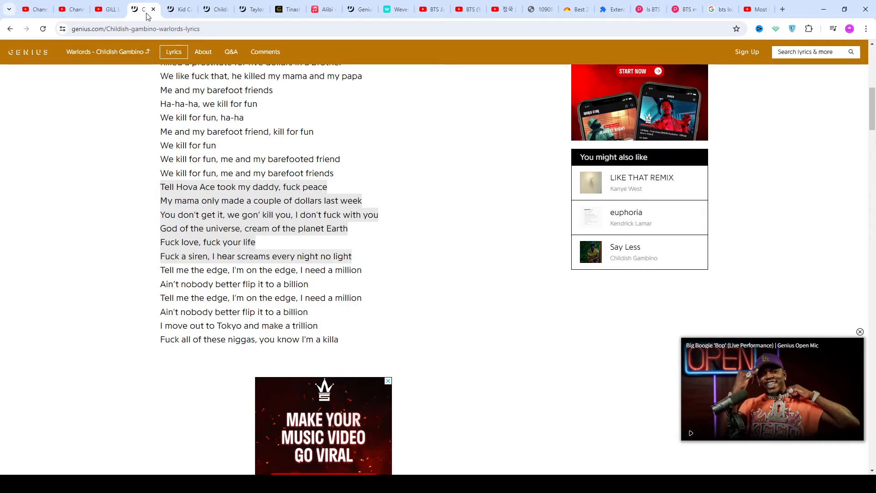
Scroll down the lyrics toward the Kid Cudi chorus
scroll(down, 3)
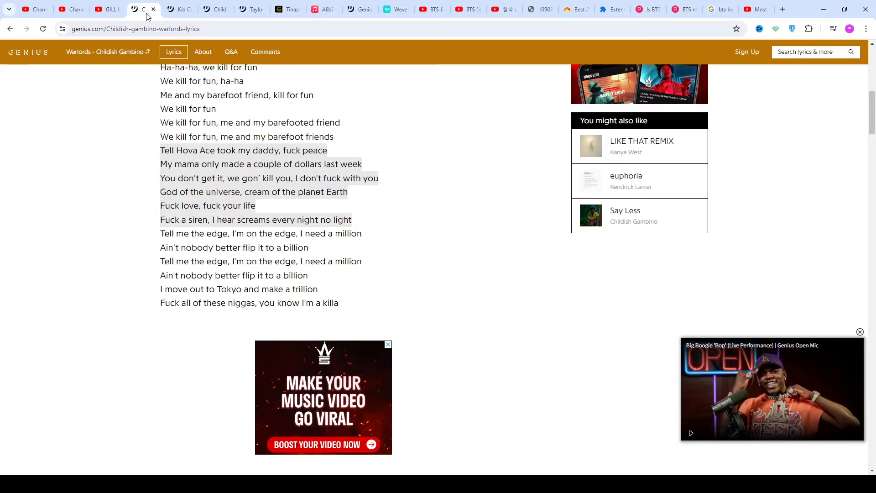
scroll(down, 3)
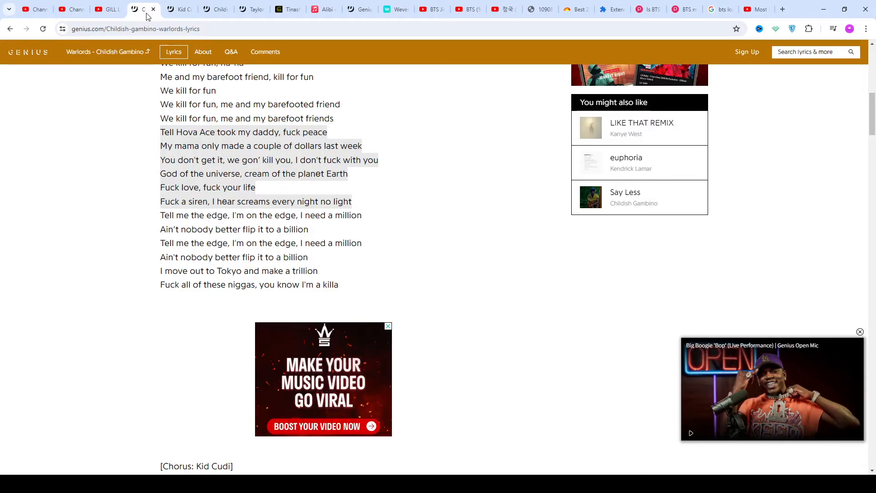
scroll(down, 3)
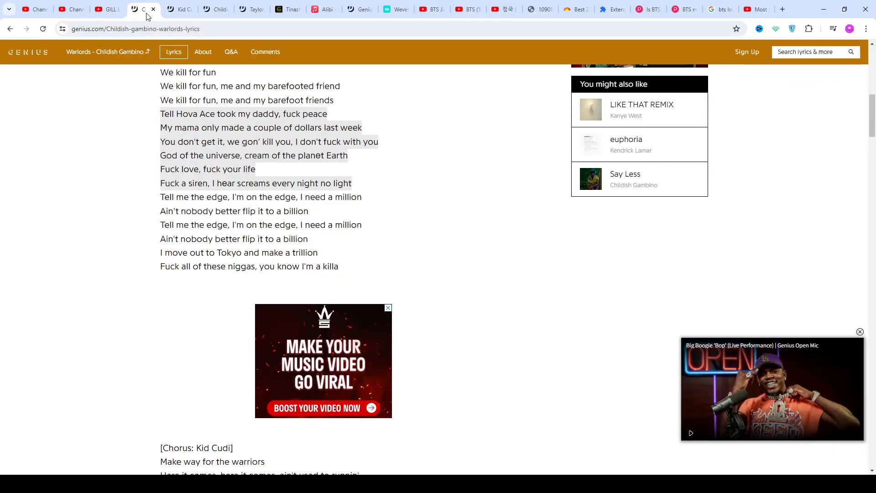
scroll(down, 3)
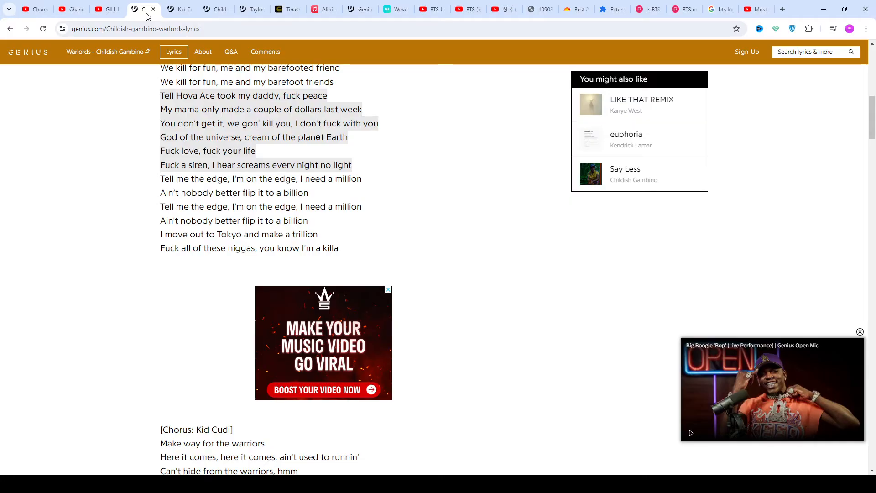
scroll(down, 3)
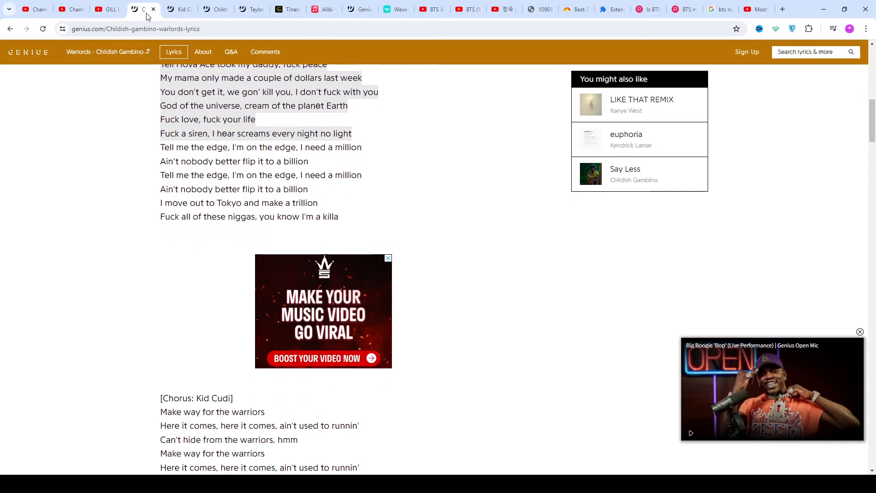
scroll(down, 3)
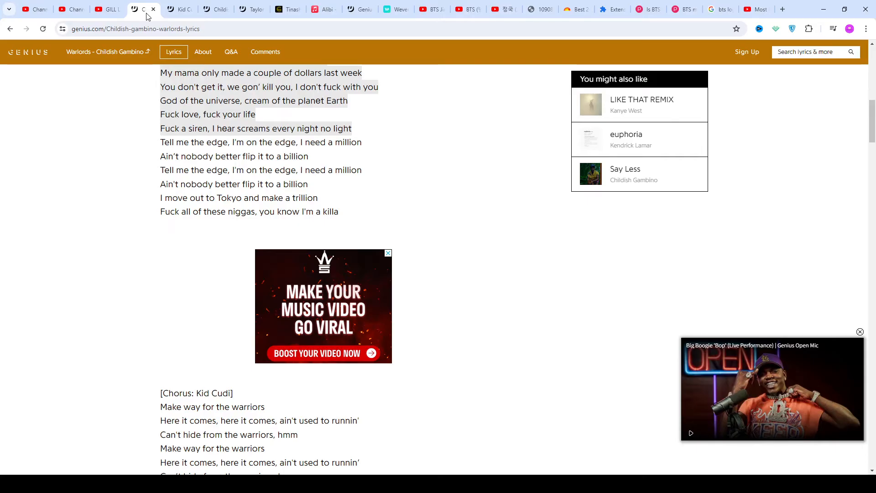
scroll(down, 3)
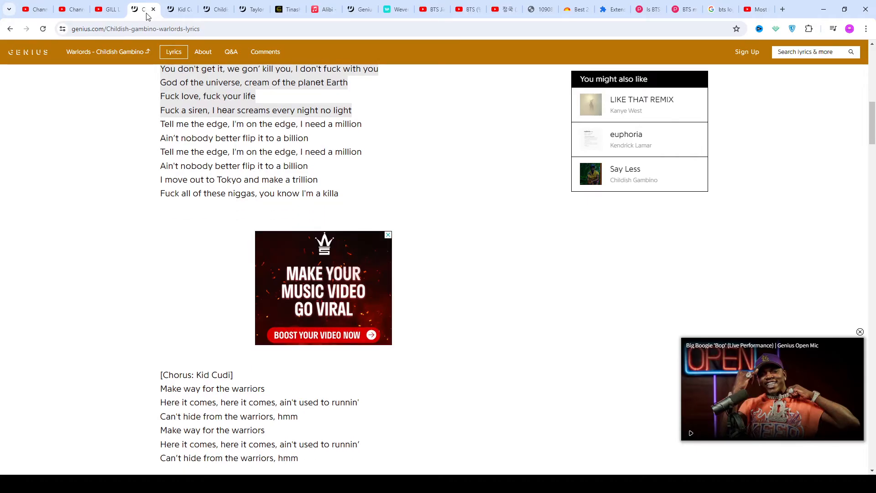
Continue down past the Kid Cudi chorus to the opening lines of Verse 2
scroll(down, 3)
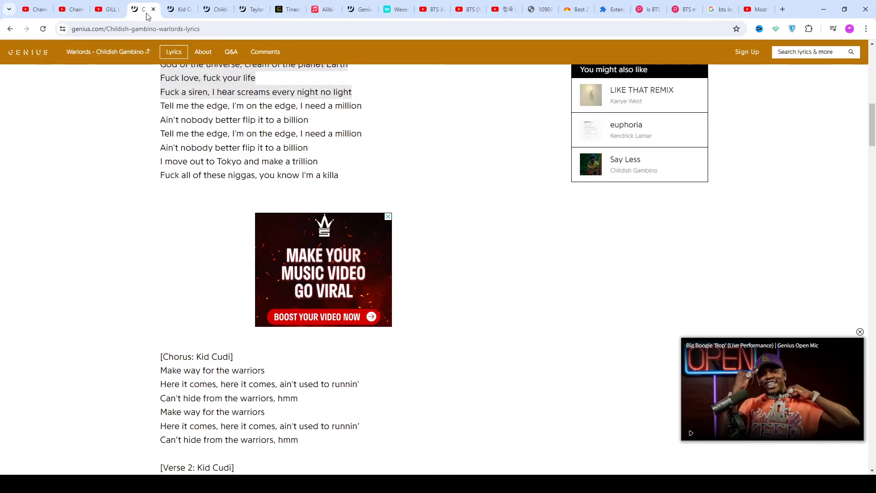
scroll(down, 3)
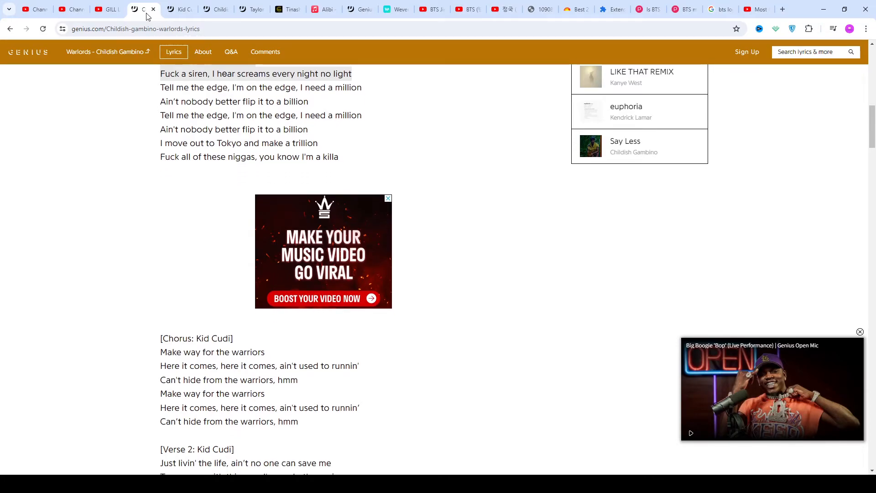
scroll(down, 3)
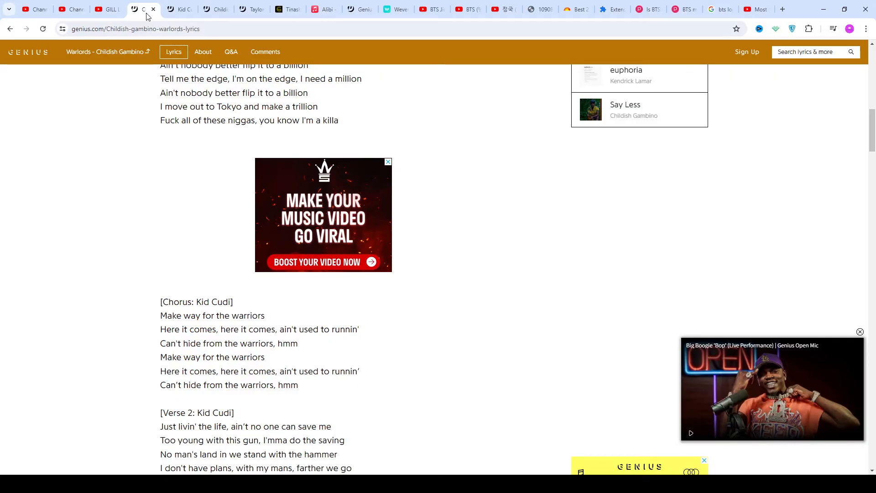
scroll(down, 3)
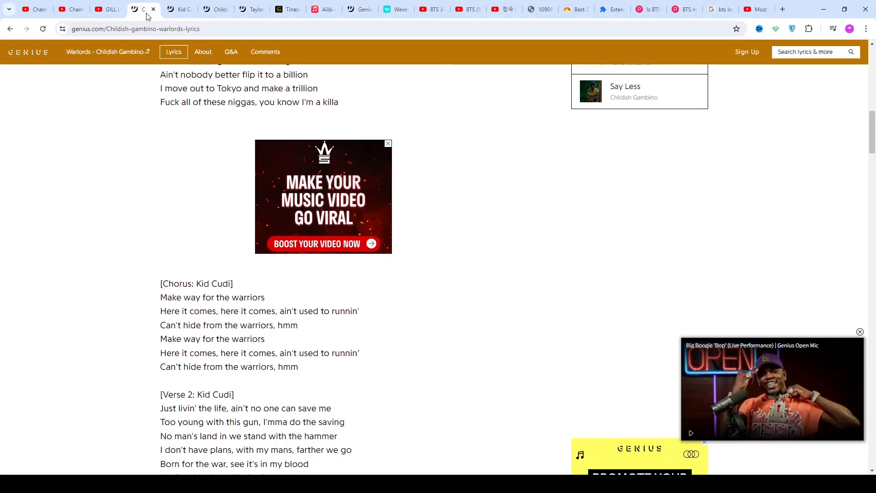
scroll(down, 3)
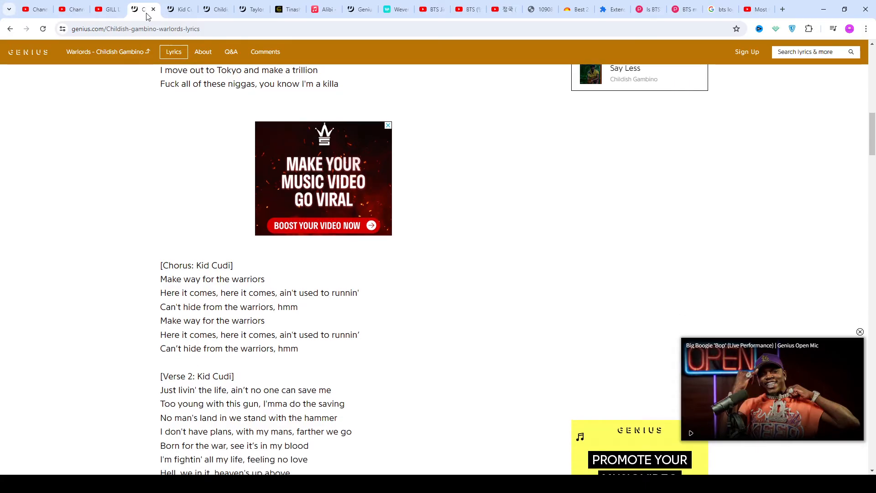
click(388, 125)
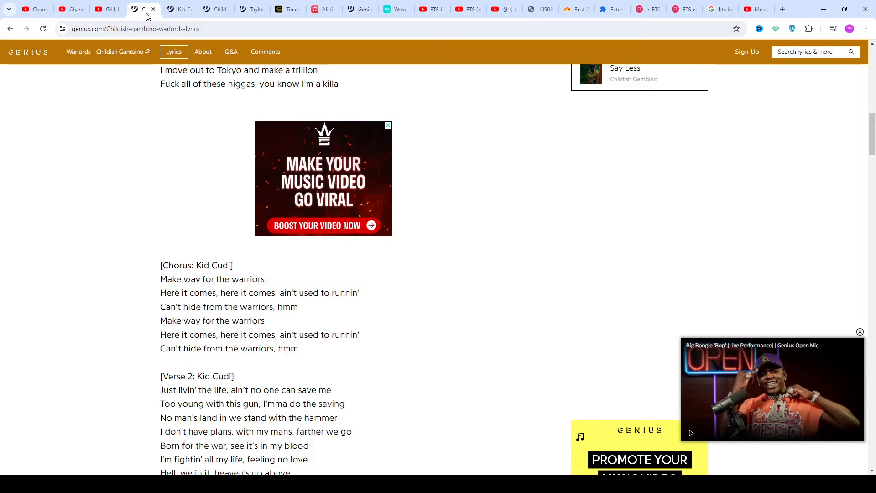
scroll(down, 3)
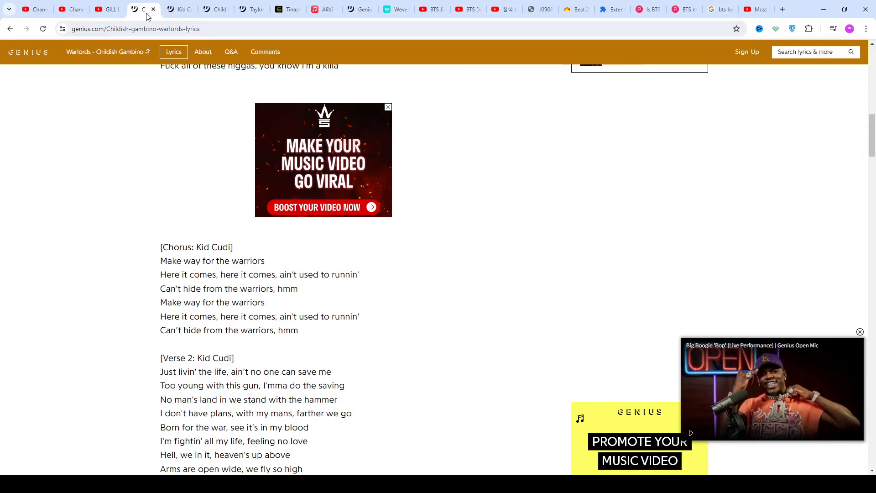
click(387, 106)
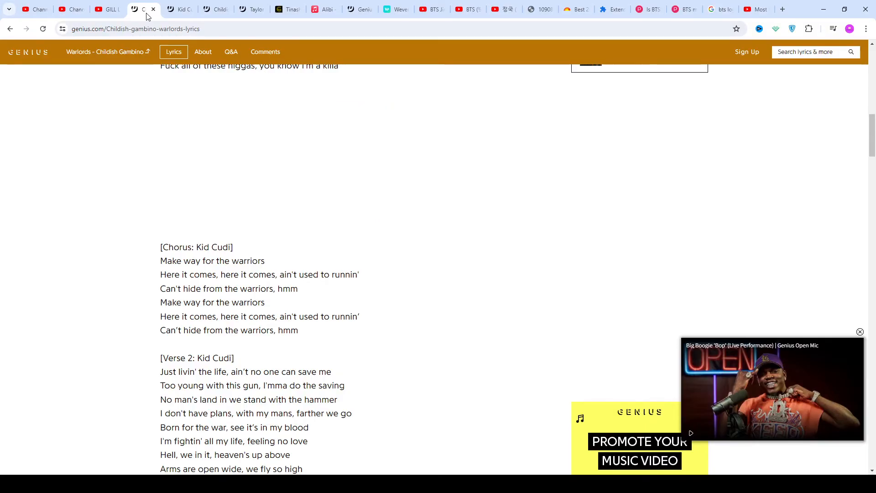
Scroll through Verse 2 to the Kid Cudi bridge and the repeated chorus
scroll(up, 3)
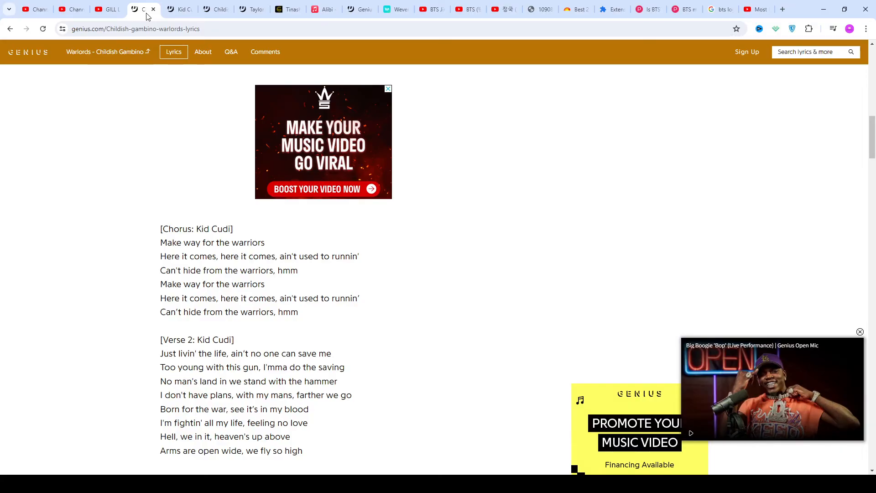
scroll(down, 3)
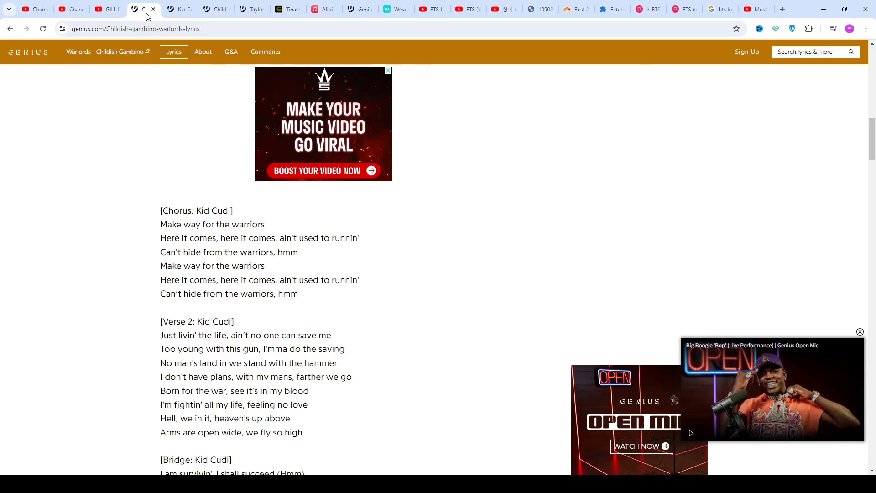
scroll(down, 3)
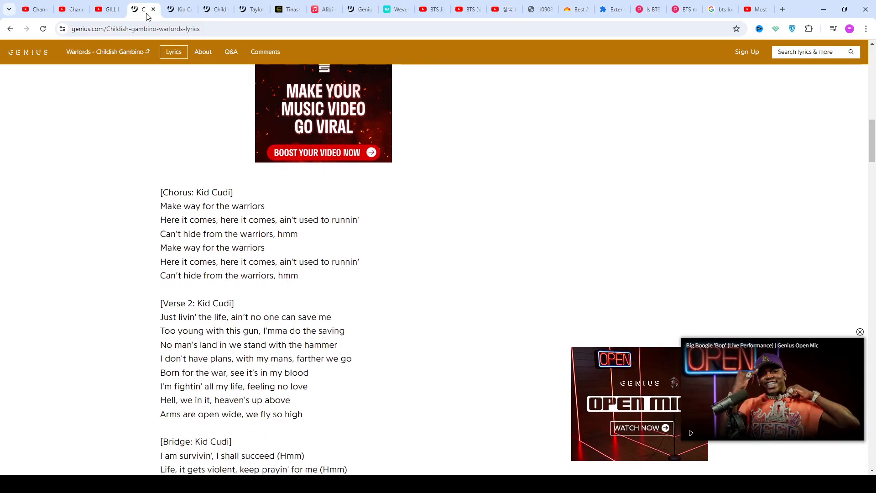
scroll(down, 3)
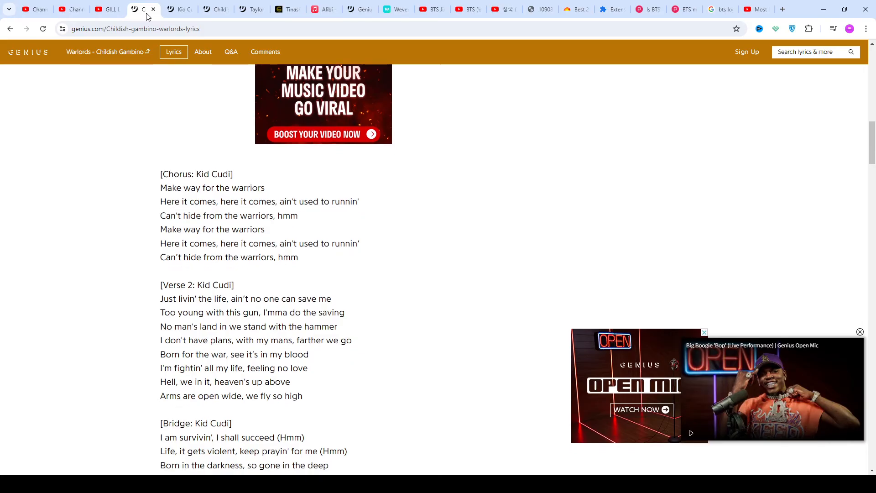
scroll(down, 3)
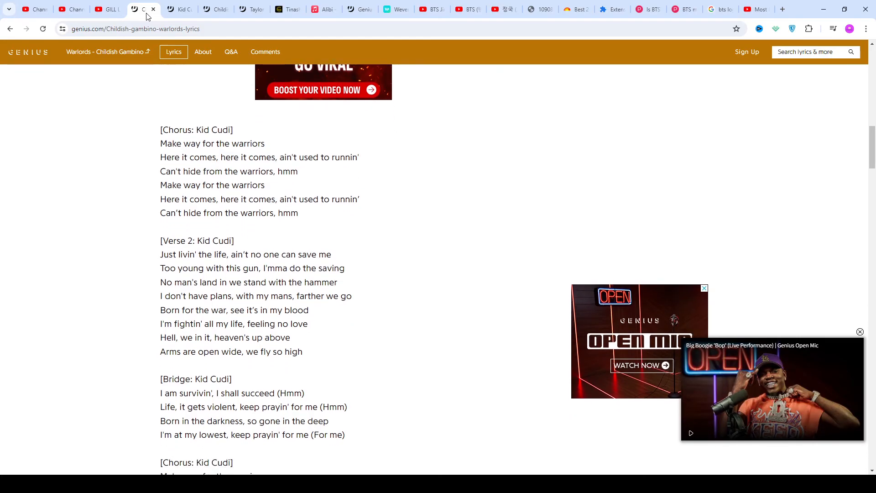
scroll(down, 3)
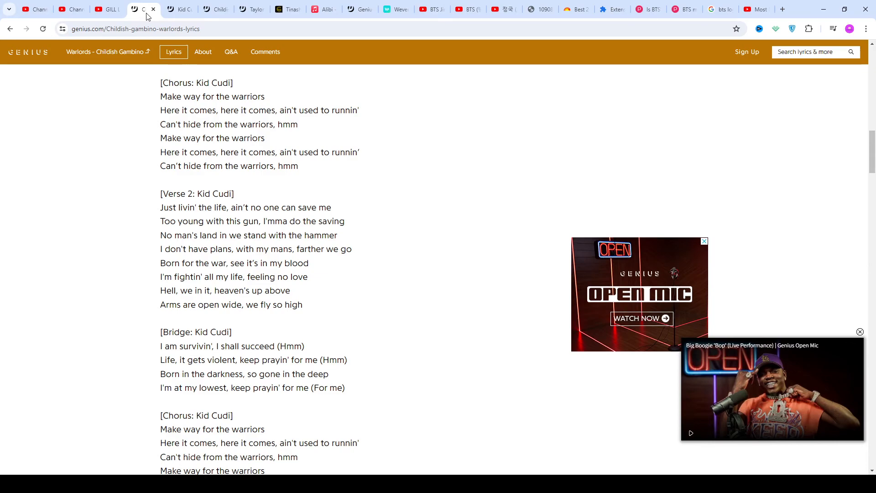
scroll(down, 3)
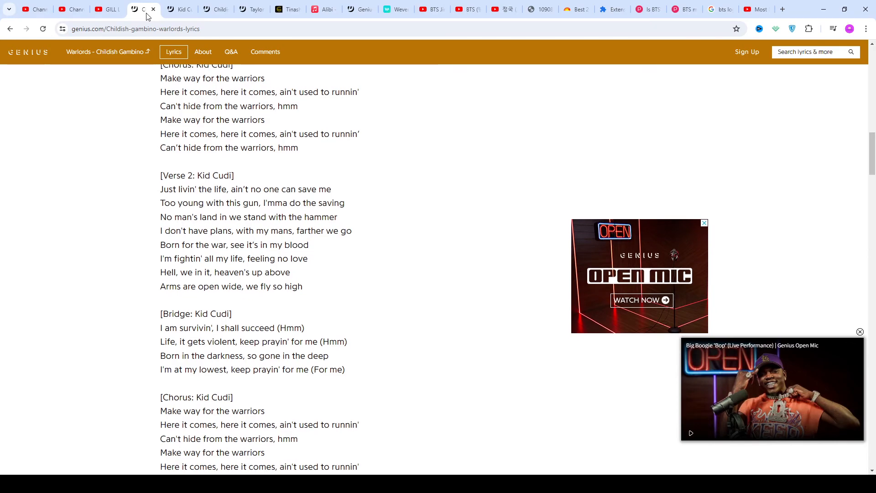
scroll(down, 3)
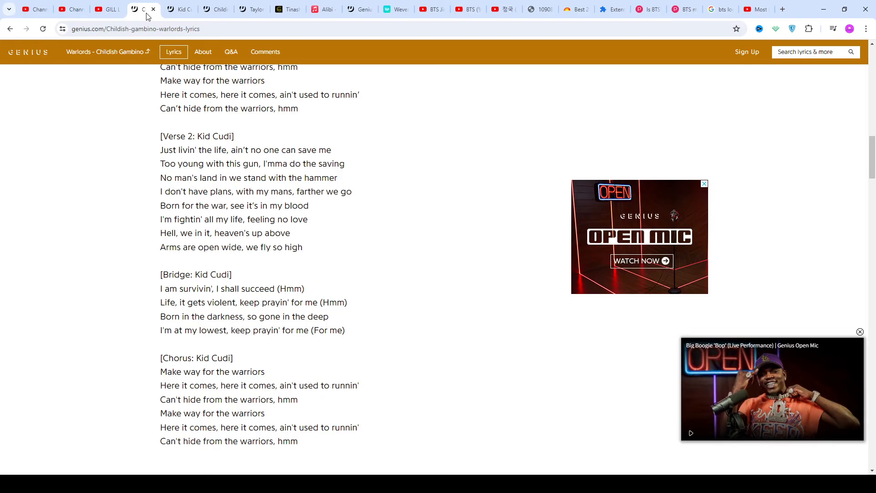
Scroll to the Instrumental Outro and the share/Embed buttons at the song's end
scroll(down, 3)
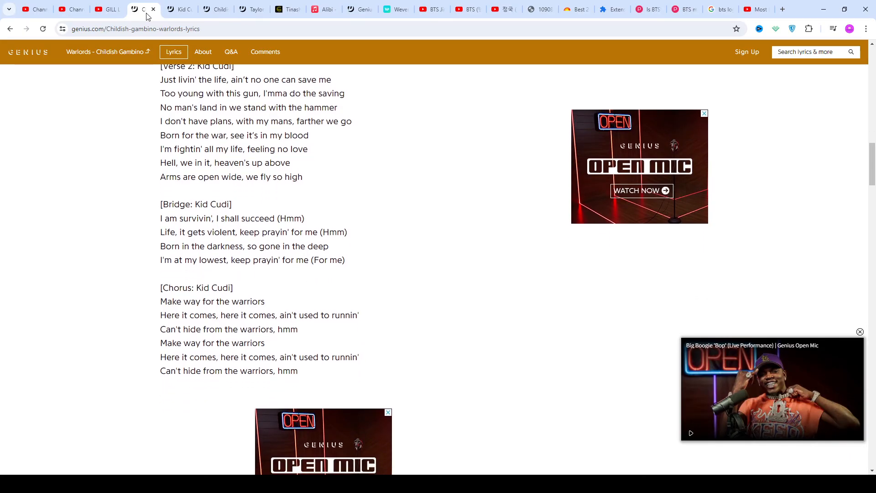
scroll(down, 3)
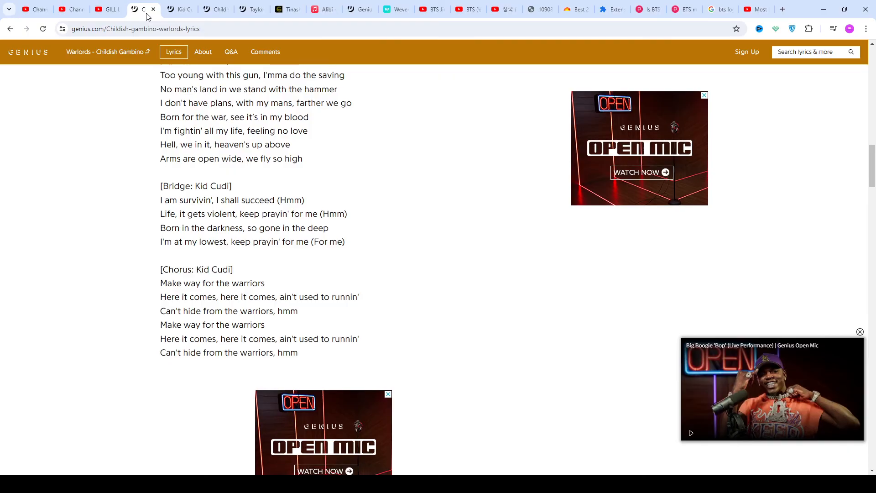
scroll(down, 3)
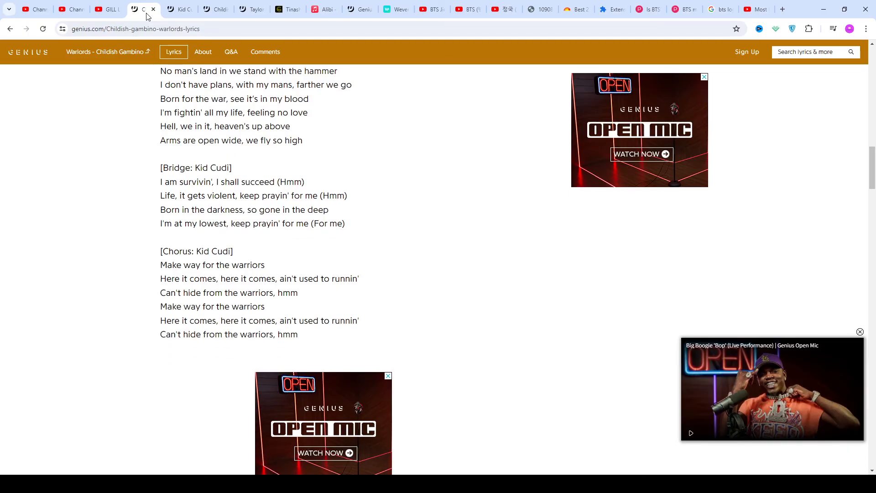
scroll(down, 3)
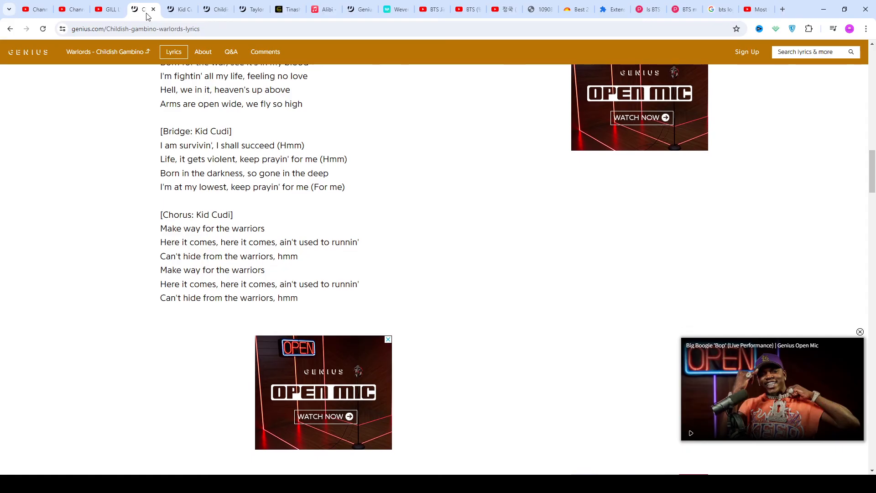
scroll(down, 3)
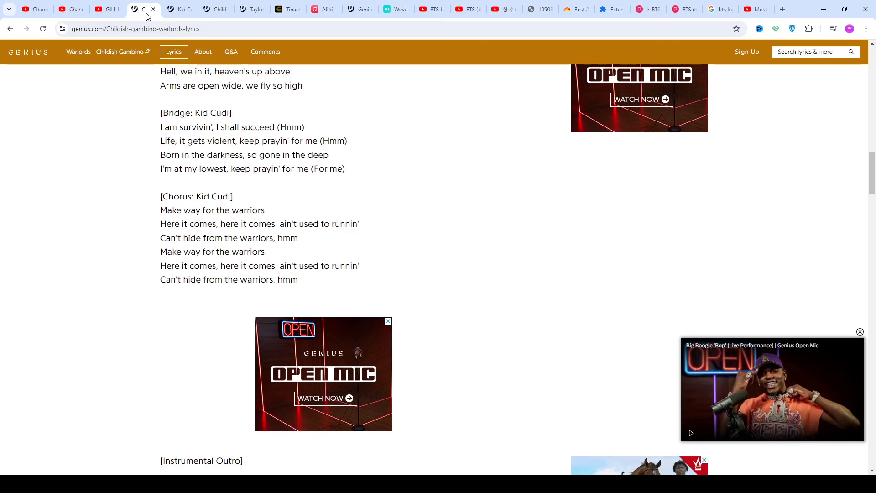
scroll(down, 3)
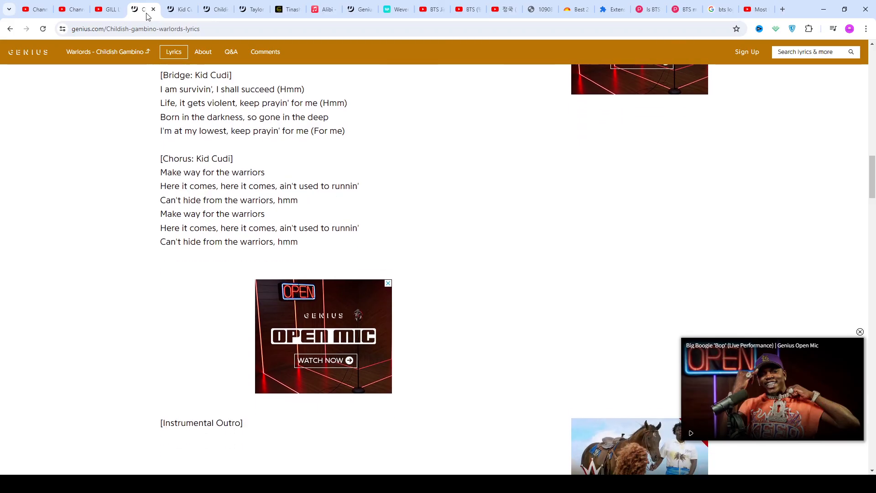
scroll(down, 3)
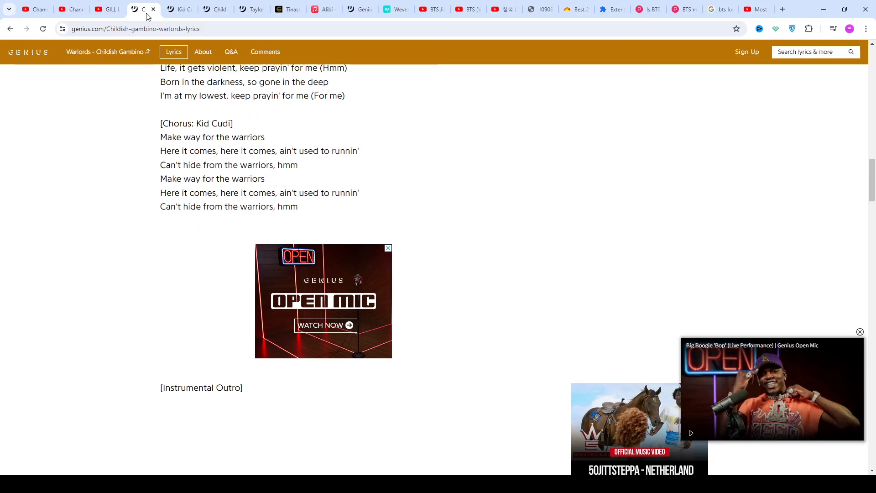
scroll(down, 3)
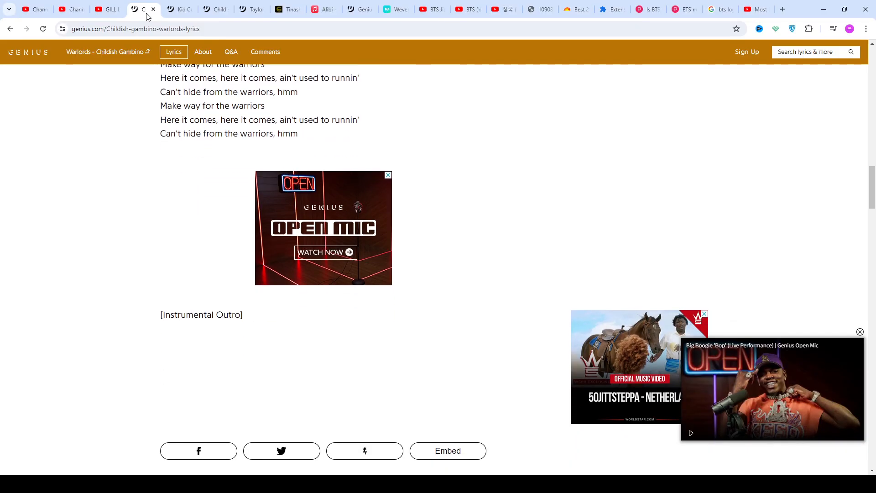